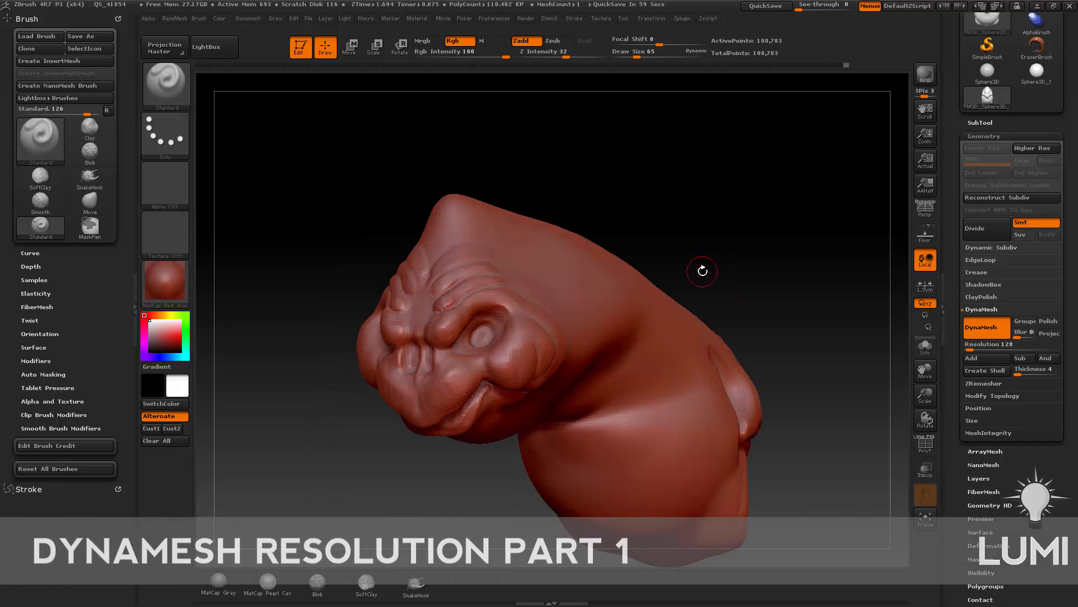
# Step: Rotate the head to a new viewing angle before choosing the ClayBuildup brush
pyautogui.moveTo(701, 271); pyautogui.dragTo(715, 200)
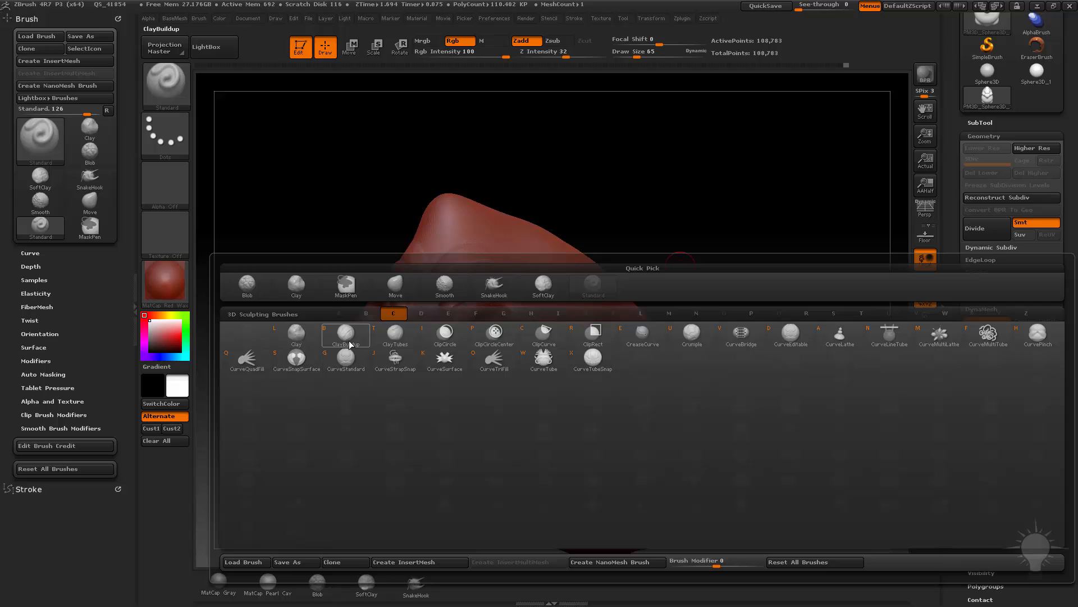
pyautogui.moveTo(345, 337)
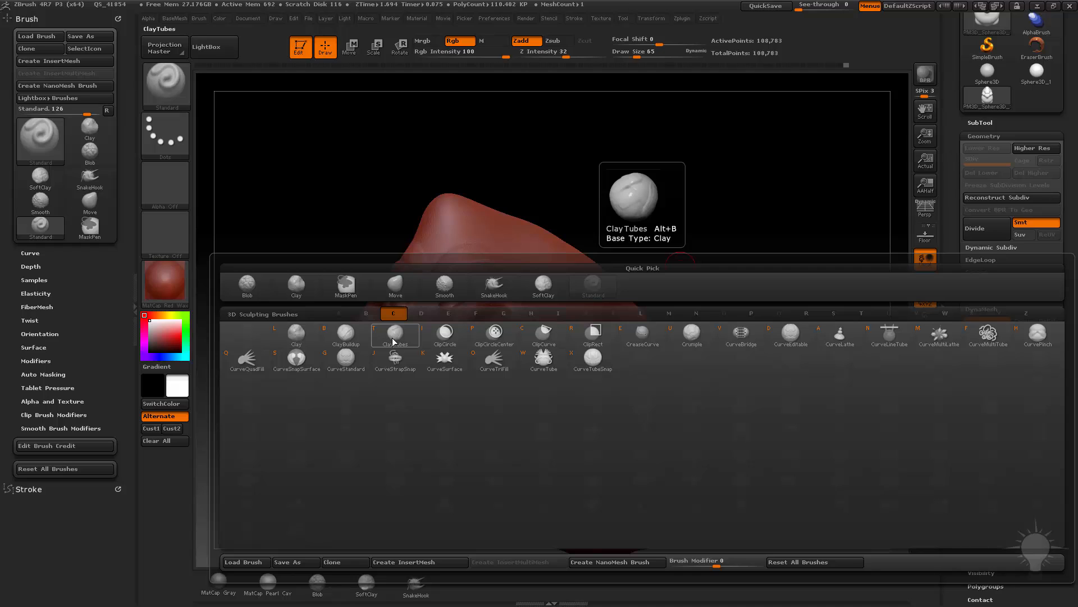
pyautogui.moveTo(395, 342)
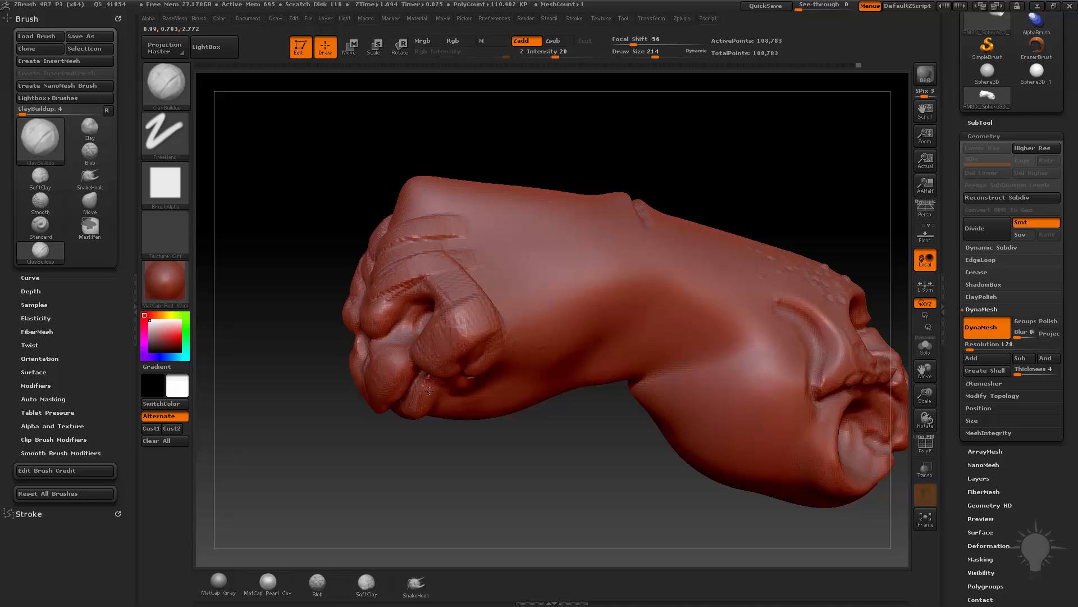
# Step: Build up ClayBuildup strokes along the brow ridge and above both eyes
pyautogui.moveTo(431, 389); pyautogui.dragTo(647, 265)
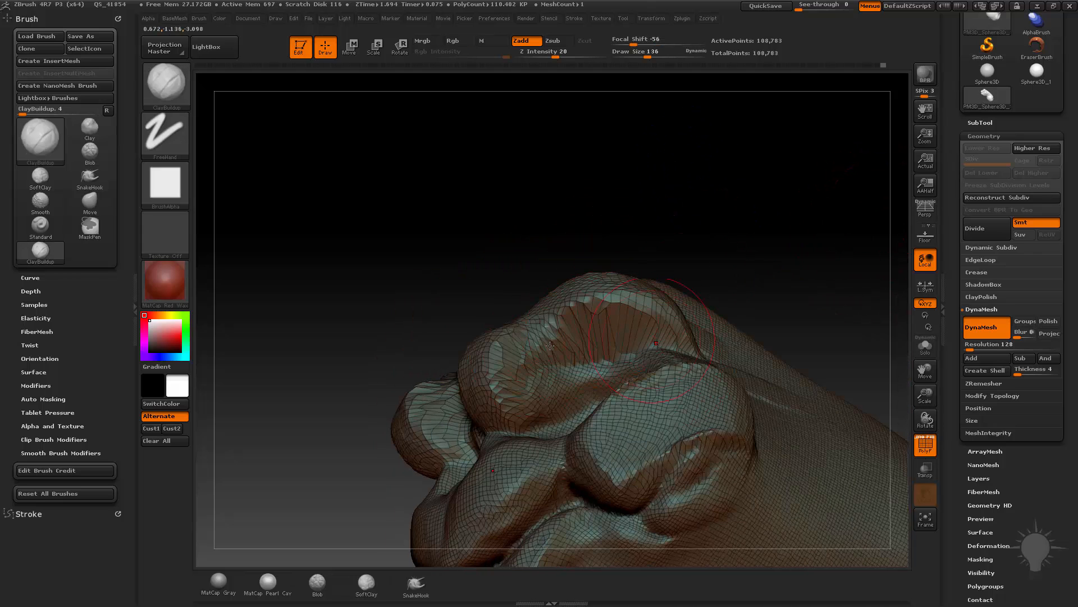
pyautogui.moveTo(551, 344); pyautogui.dragTo(819, 325)
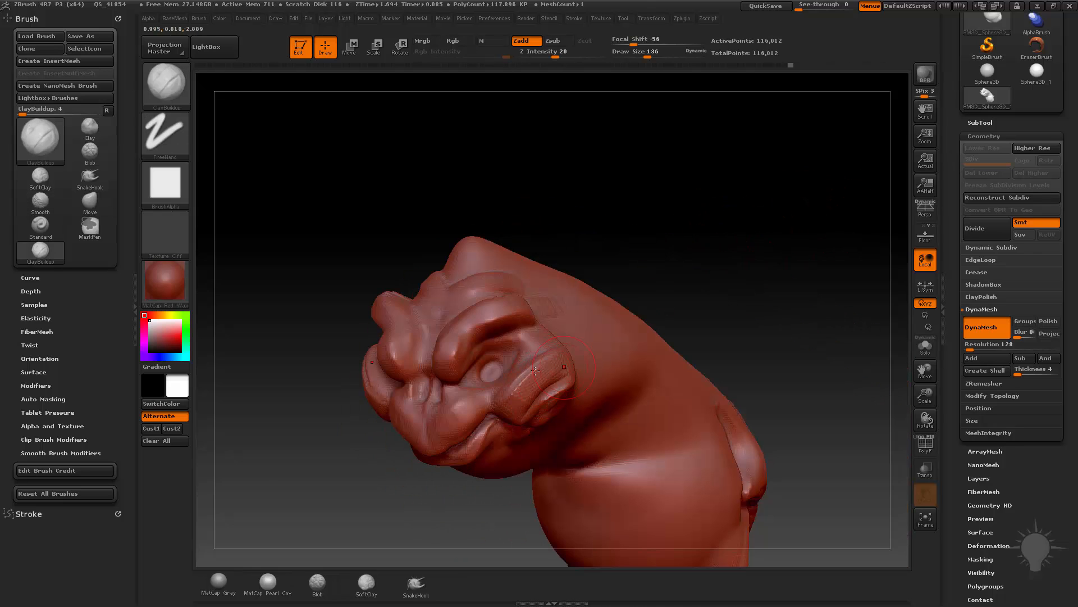
pyautogui.moveTo(537, 371); pyautogui.dragTo(461, 427)
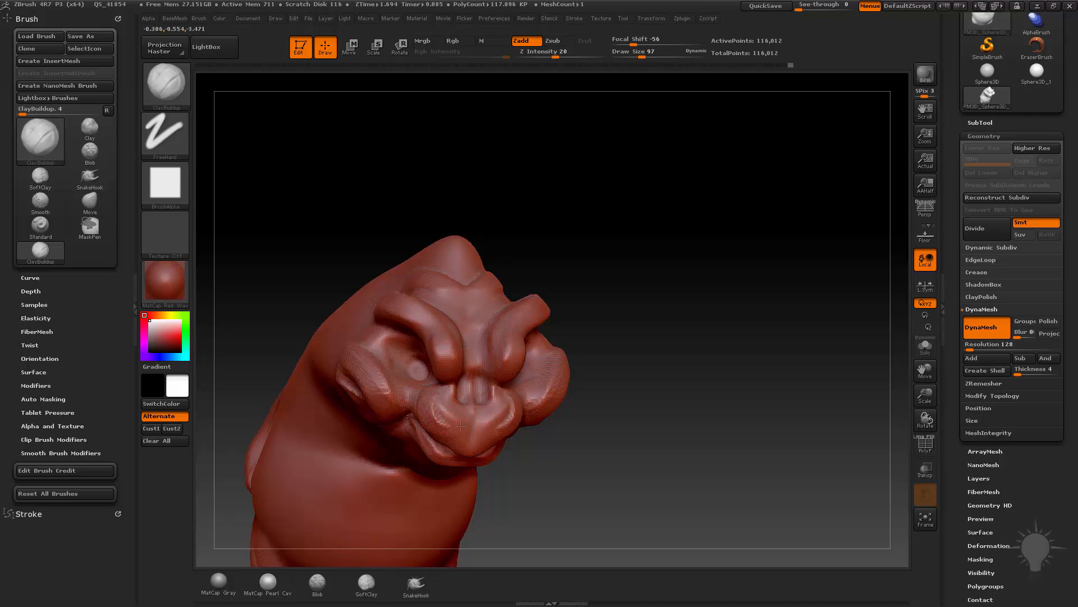
pyautogui.moveTo(461, 427); pyautogui.dragTo(693, 344)
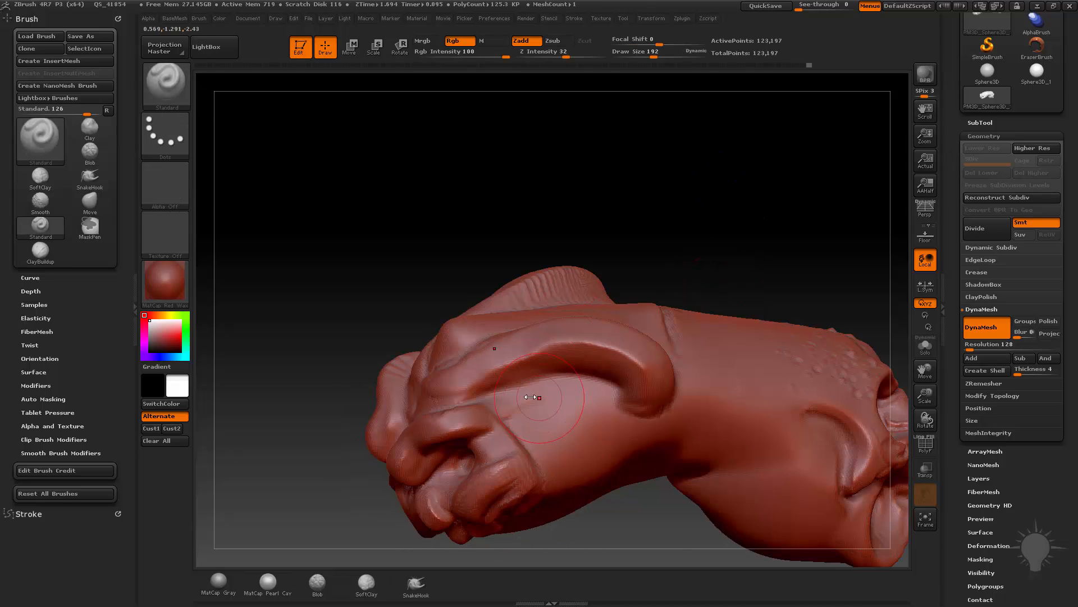
# Step: Carve a curving ridge over the brow, smooth it, and extend it back over the skull
pyautogui.moveTo(529, 396); pyautogui.dragTo(364, 440)
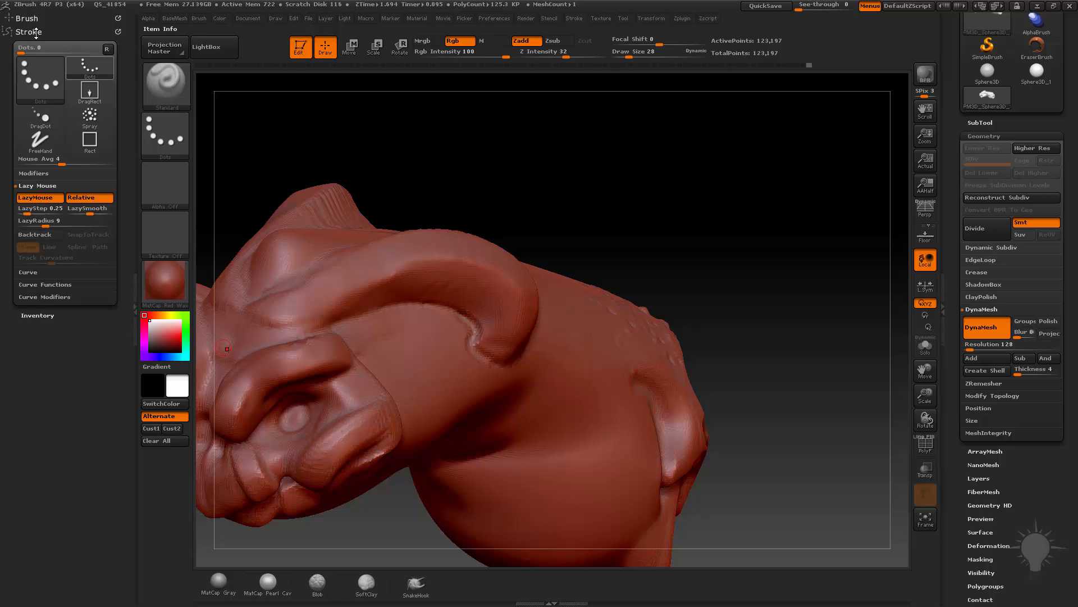
pyautogui.click(26, 19)
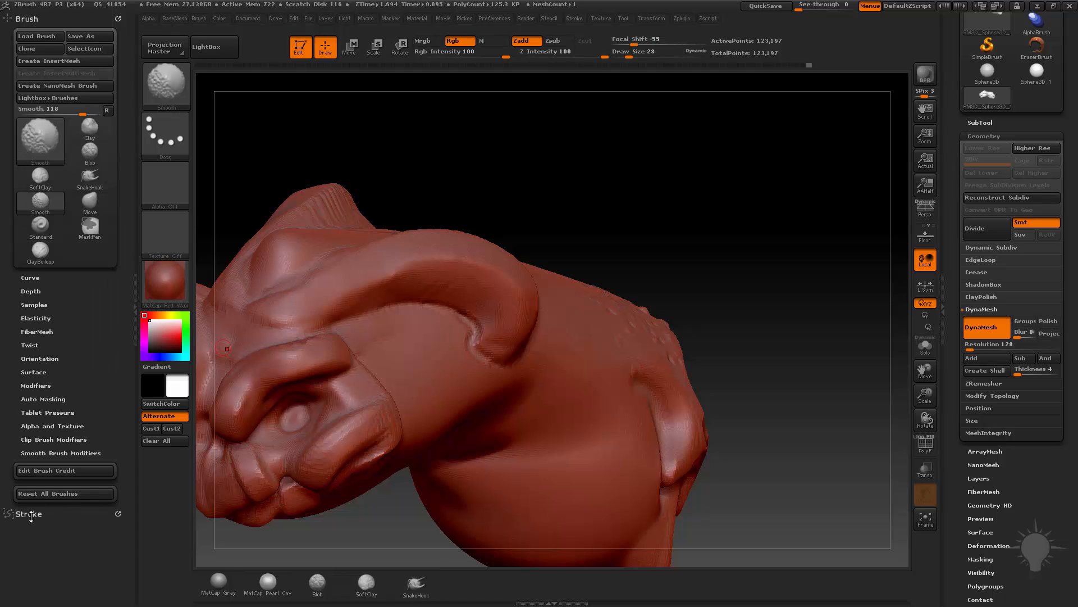
pyautogui.click(27, 513)
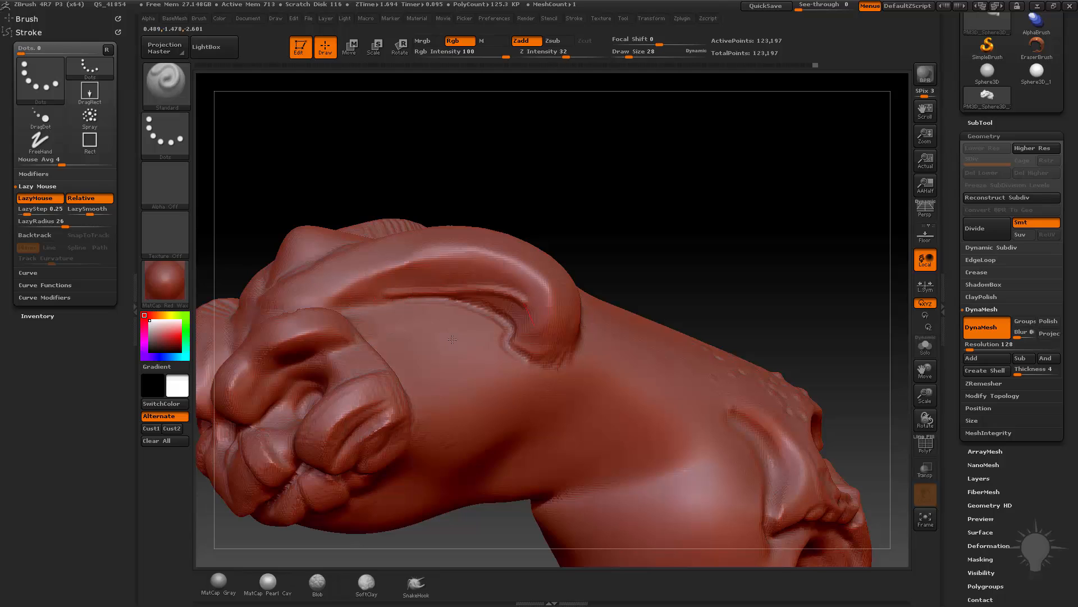
pyautogui.moveTo(357, 292); pyautogui.dragTo(430, 306)
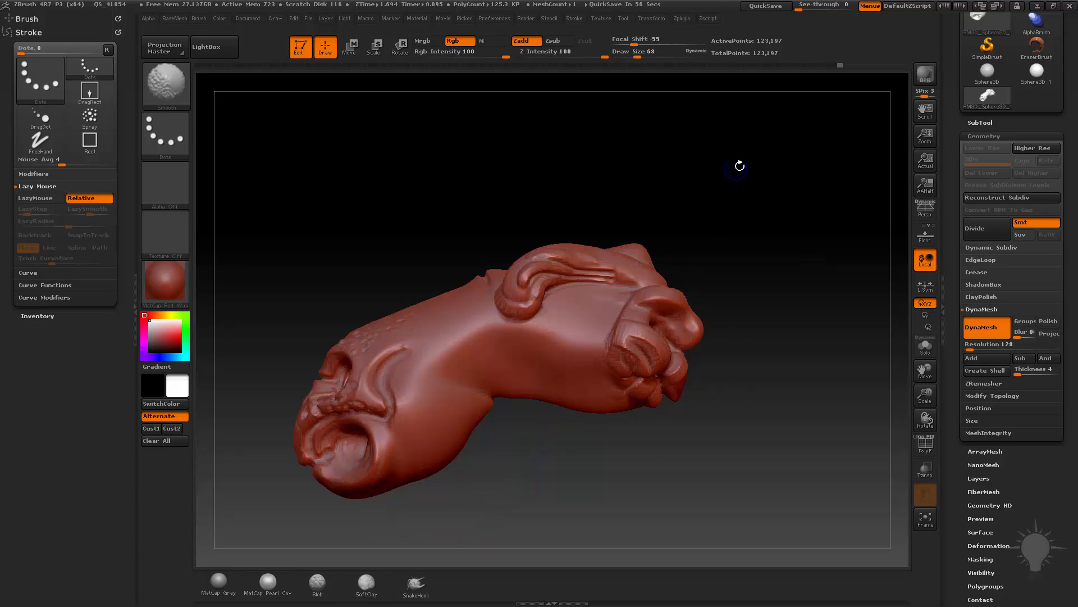
# Step: Turn the head to another side and select the ClayTubes brush from the C-filtered list
pyautogui.moveTo(737, 166); pyautogui.dragTo(825, 211)
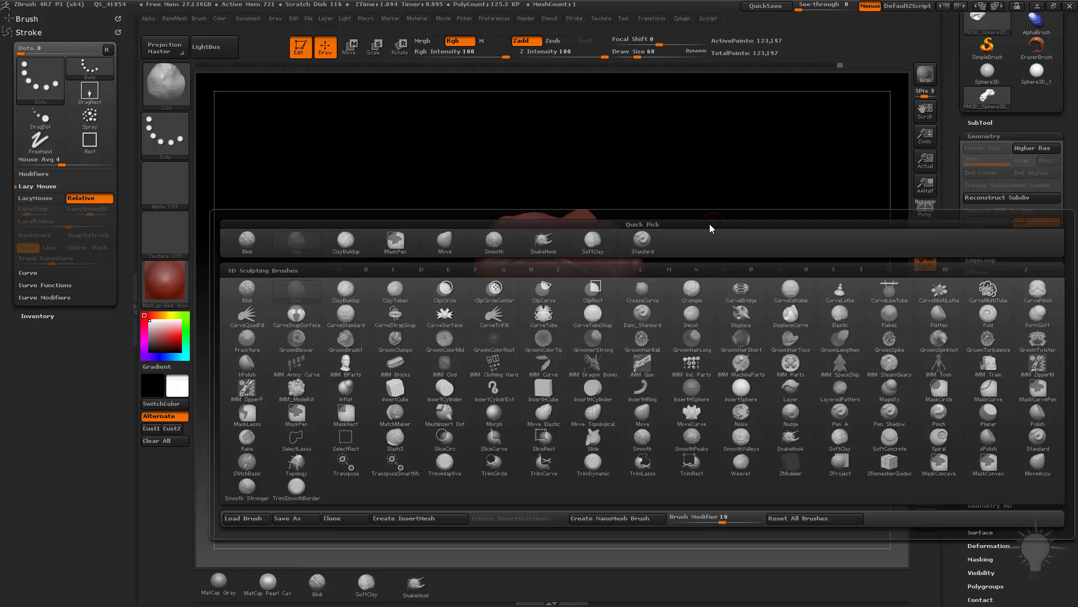
pyautogui.click(396, 289)
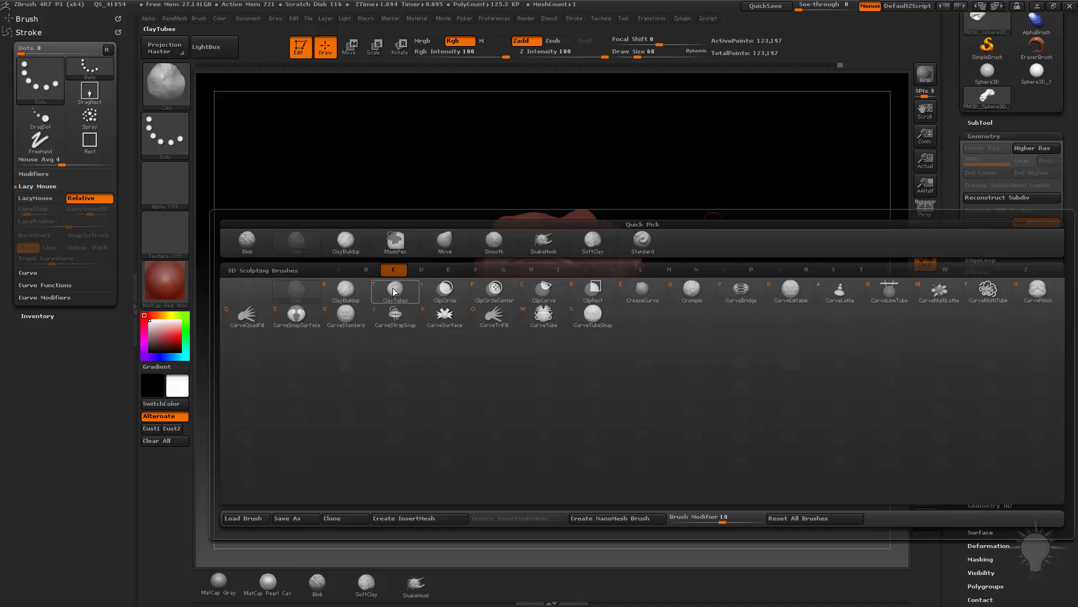
pyautogui.click(39, 76)
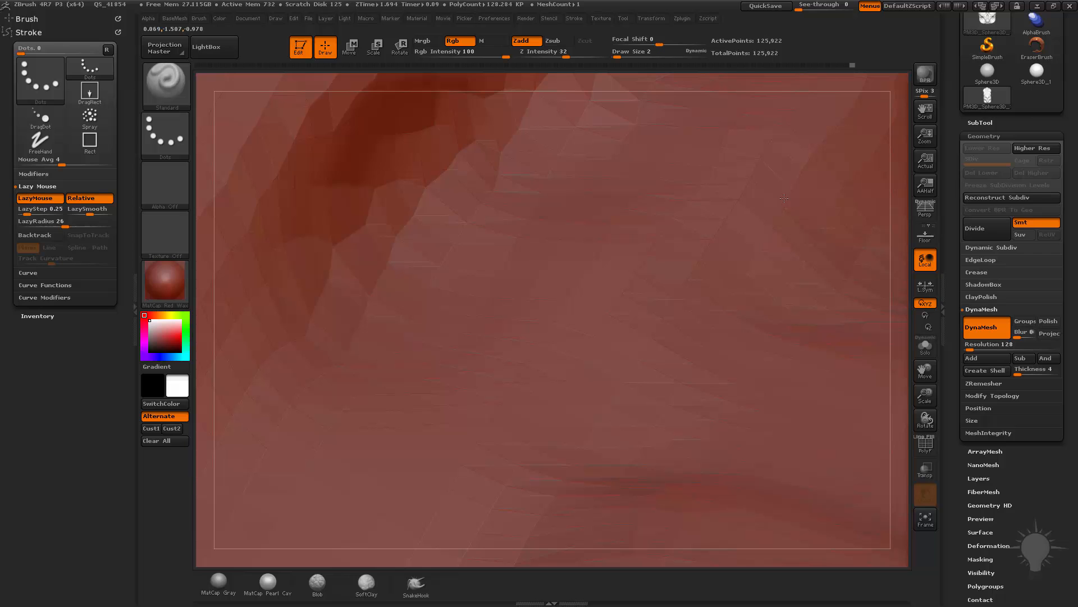
pyautogui.moveTo(783, 199); pyautogui.dragTo(650, 211)
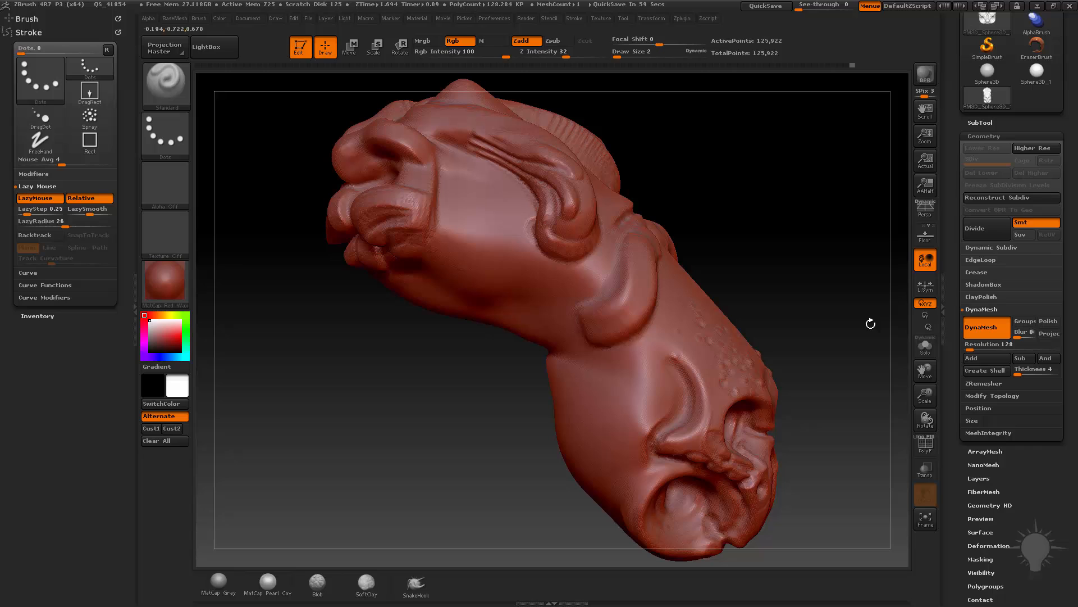
pyautogui.moveTo(924, 518)
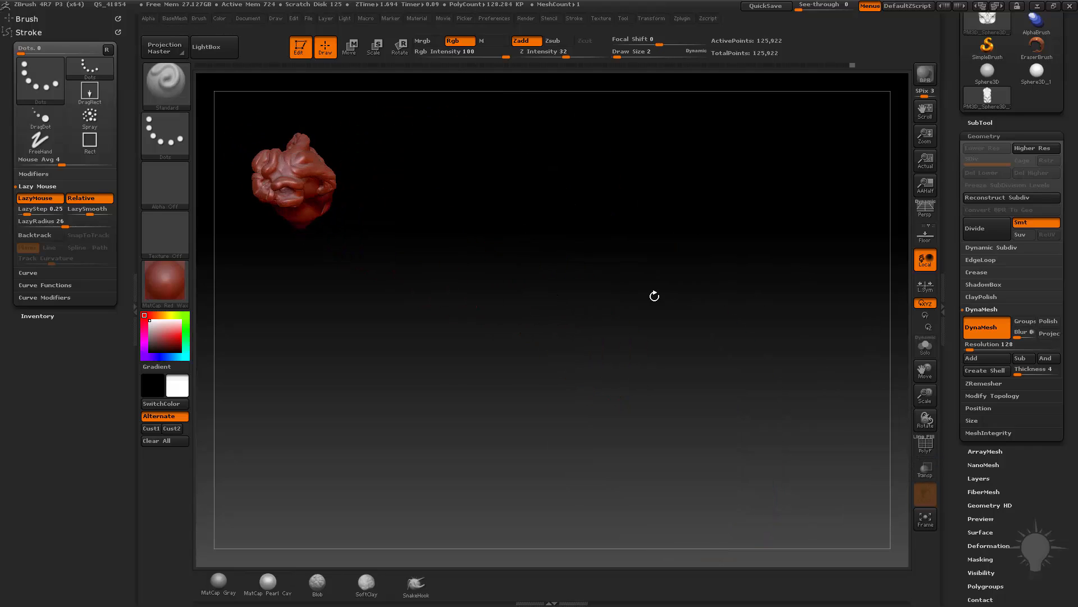
pyautogui.click(925, 516)
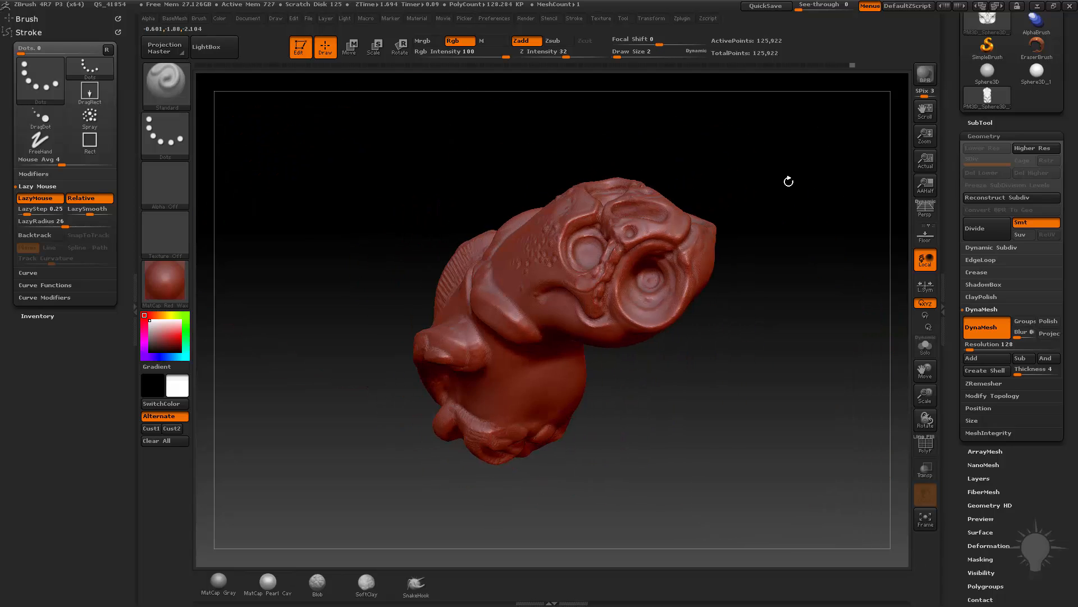
pyautogui.moveTo(788, 182); pyautogui.dragTo(842, 235)
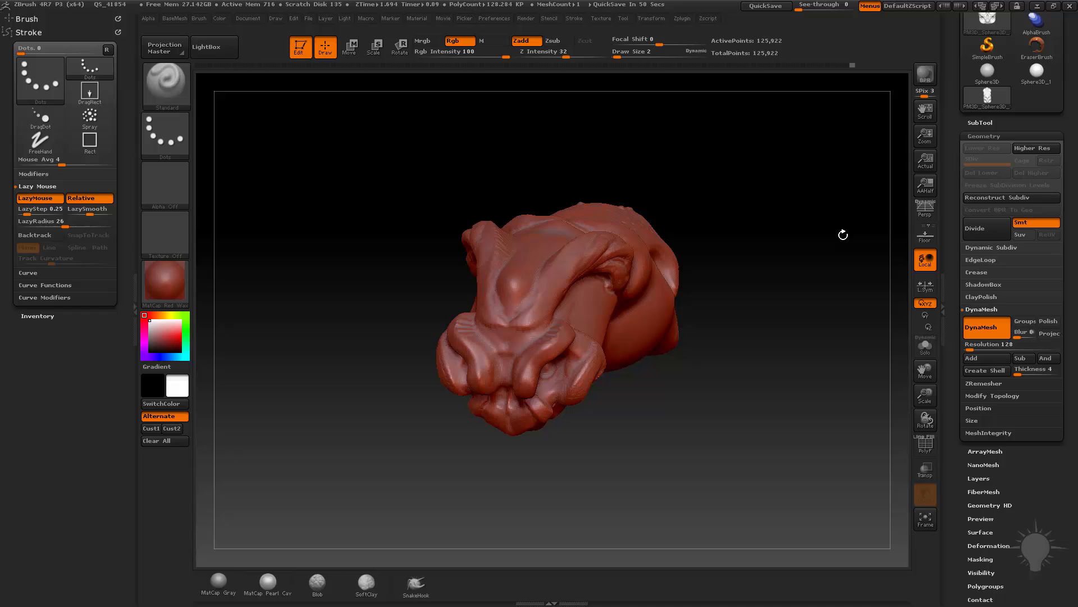
pyautogui.moveTo(842, 235); pyautogui.dragTo(737, 176)
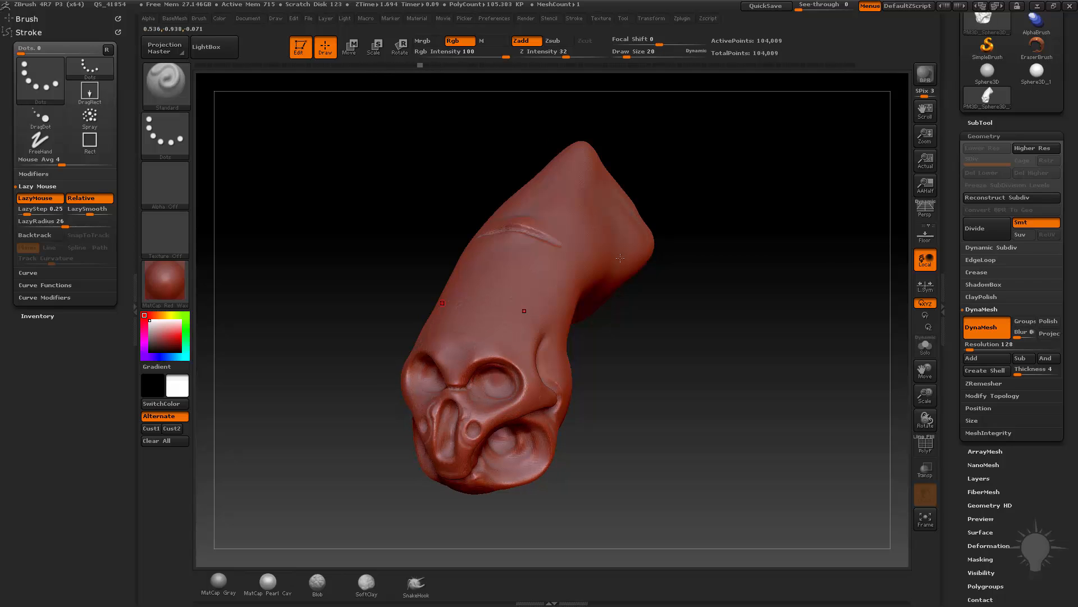
# Step: Refine the eye socket, sculpt its rim, and shape the brow above the eyes
pyautogui.moveTo(619, 275); pyautogui.dragTo(770, 398)
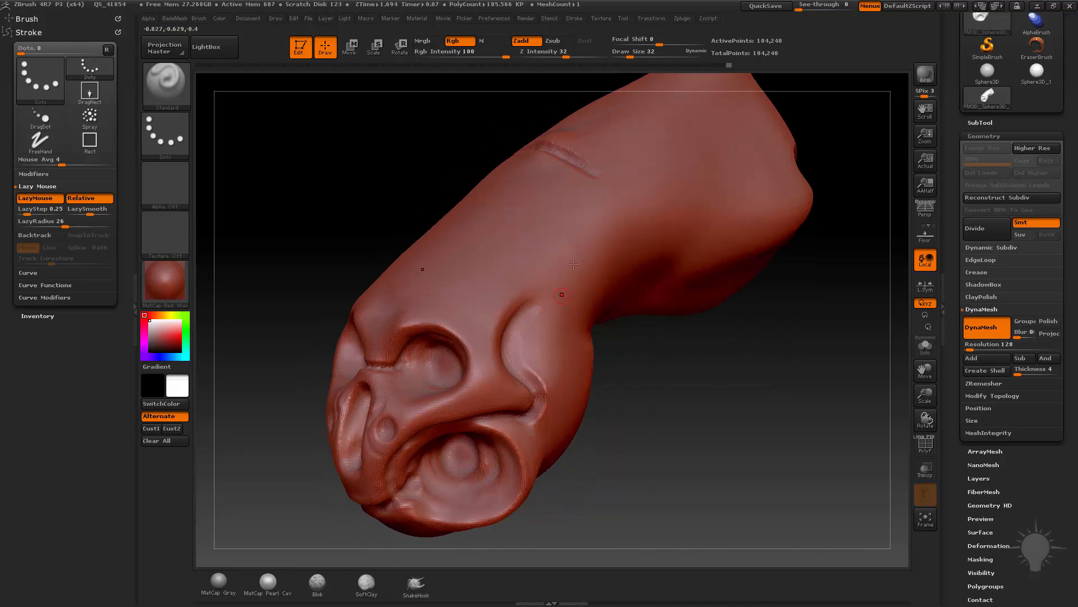
pyautogui.moveTo(560, 294); pyautogui.dragTo(836, 338)
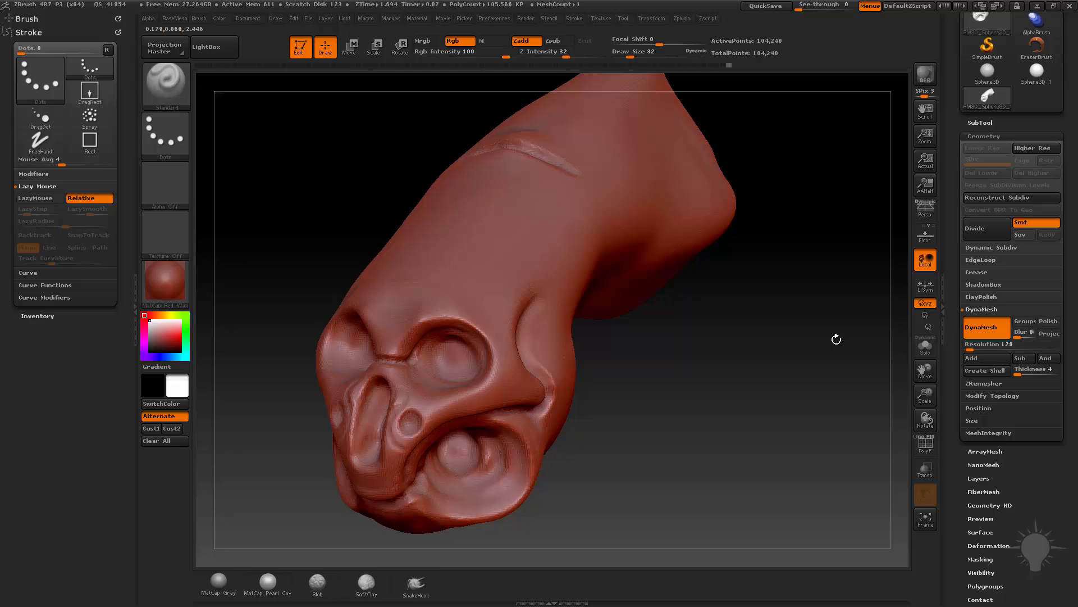
pyautogui.moveTo(835, 339); pyautogui.dragTo(829, 343)
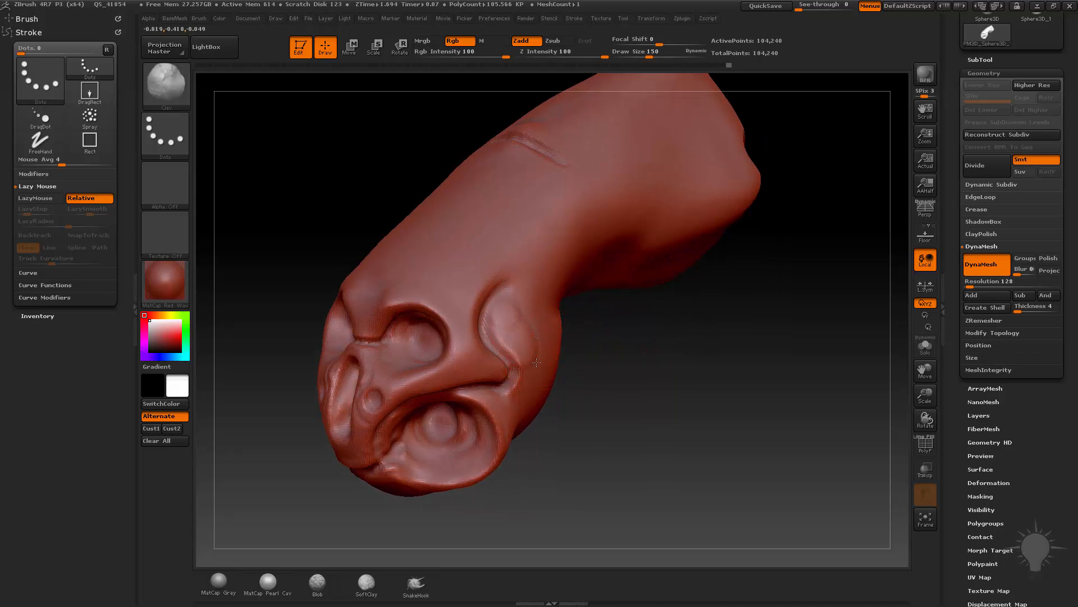
# Step: Build up Clay brush volume over the brow and eye area
pyautogui.moveTo(537, 362); pyautogui.dragTo(516, 310)
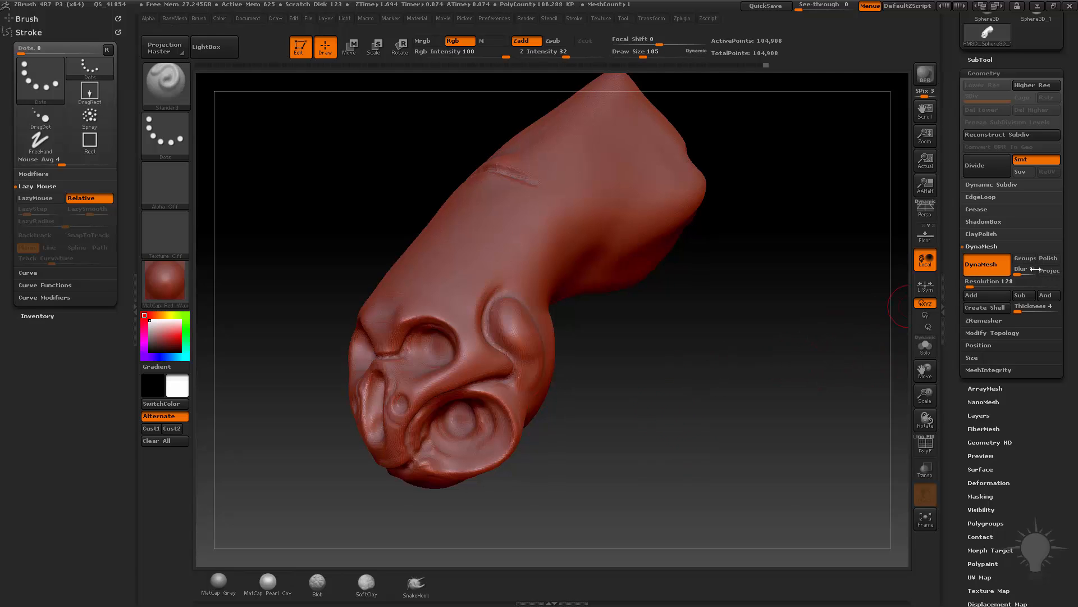
pyautogui.moveTo(1025, 265)
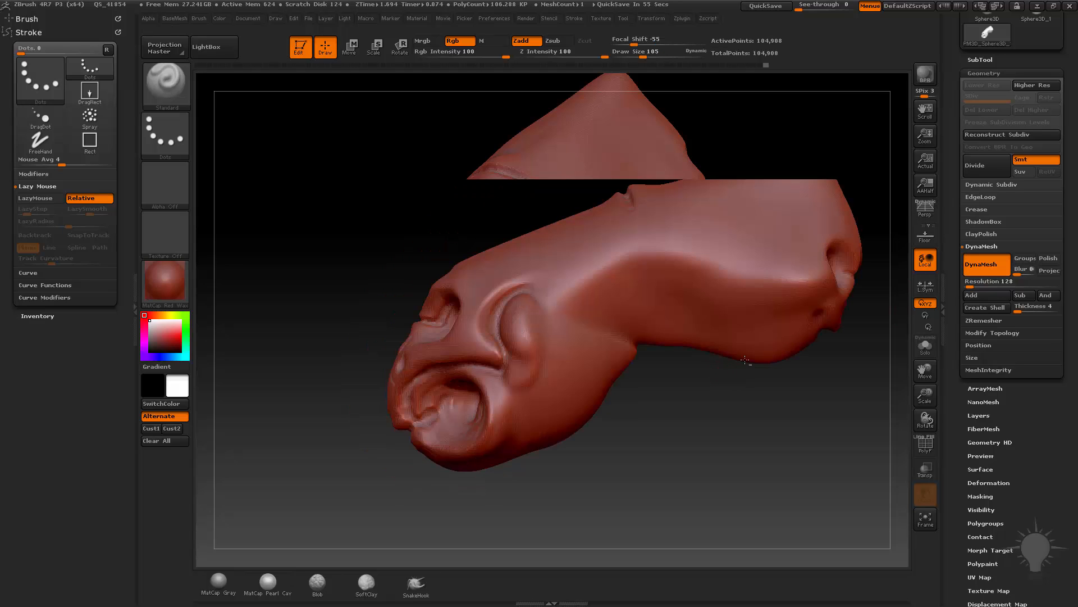
# Step: Orbit the resolution-128 head from front and three-quarter views, then display its PolyF wireframe
pyautogui.moveTo(746, 360); pyautogui.dragTo(687, 451)
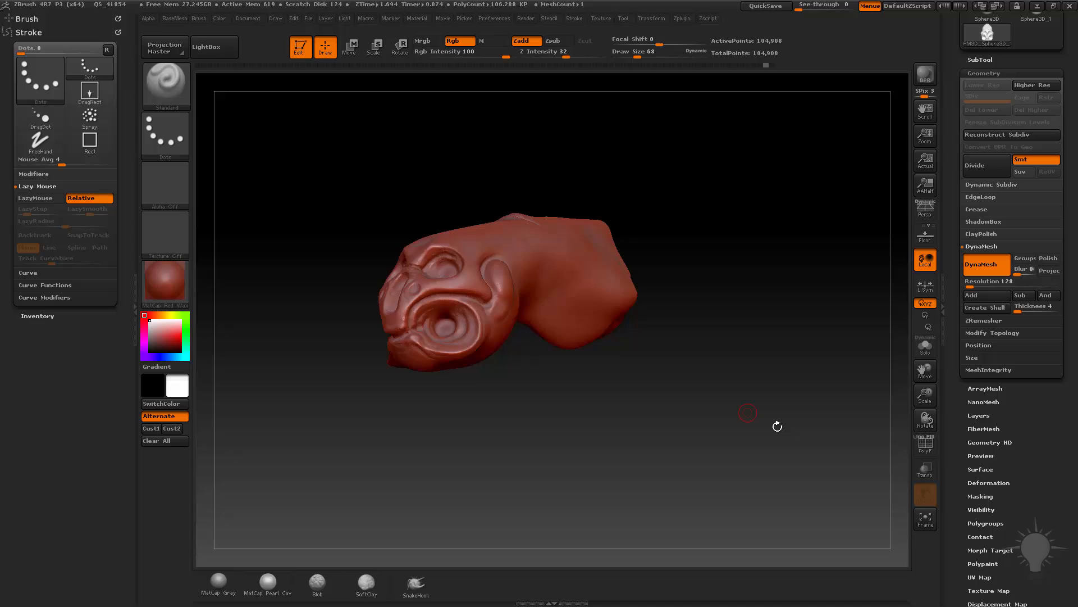
pyautogui.moveTo(777, 427); pyautogui.dragTo(815, 252)
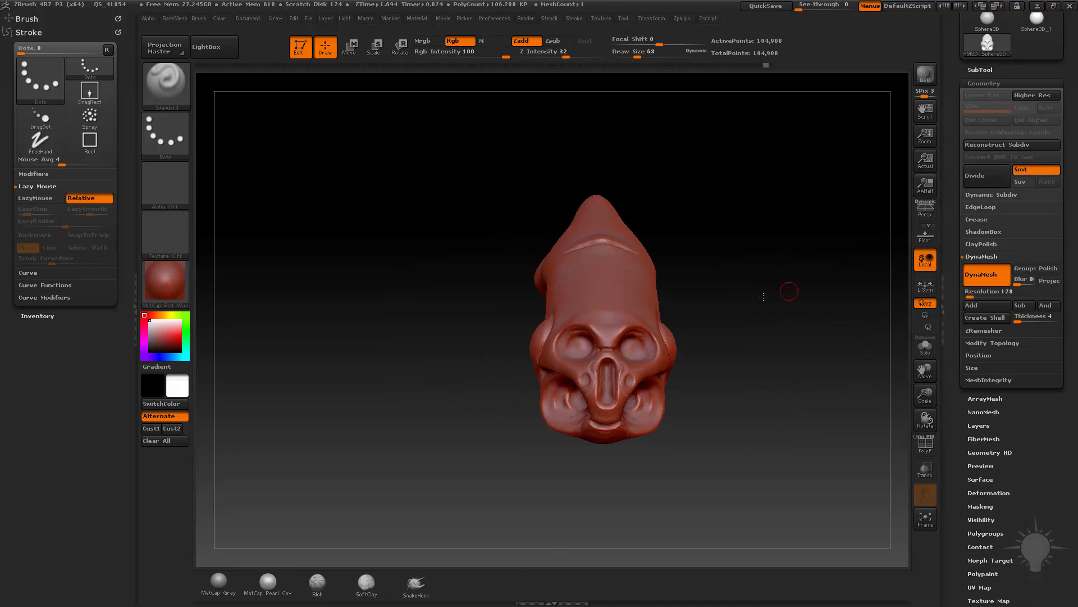
pyautogui.moveTo(789, 292); pyautogui.dragTo(744, 282)
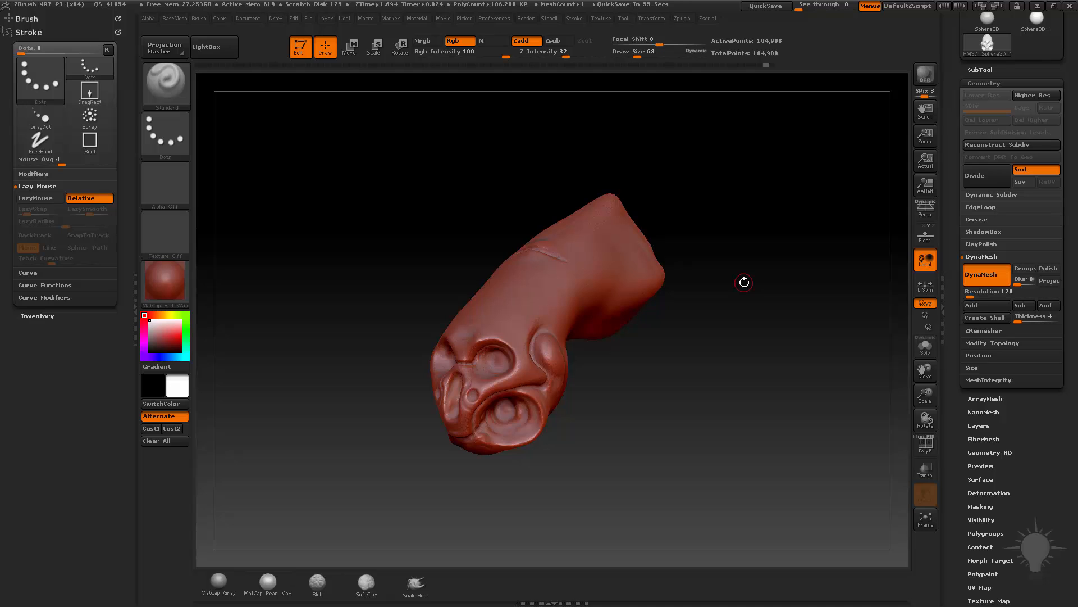
pyautogui.moveTo(743, 281); pyautogui.dragTo(840, 361)
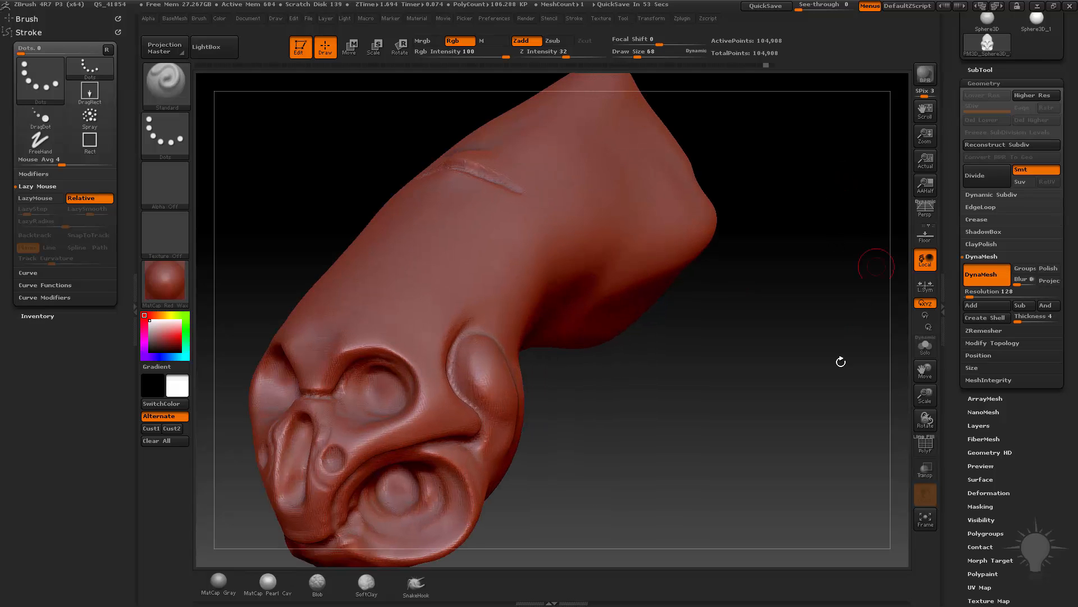
pyautogui.click(925, 444)
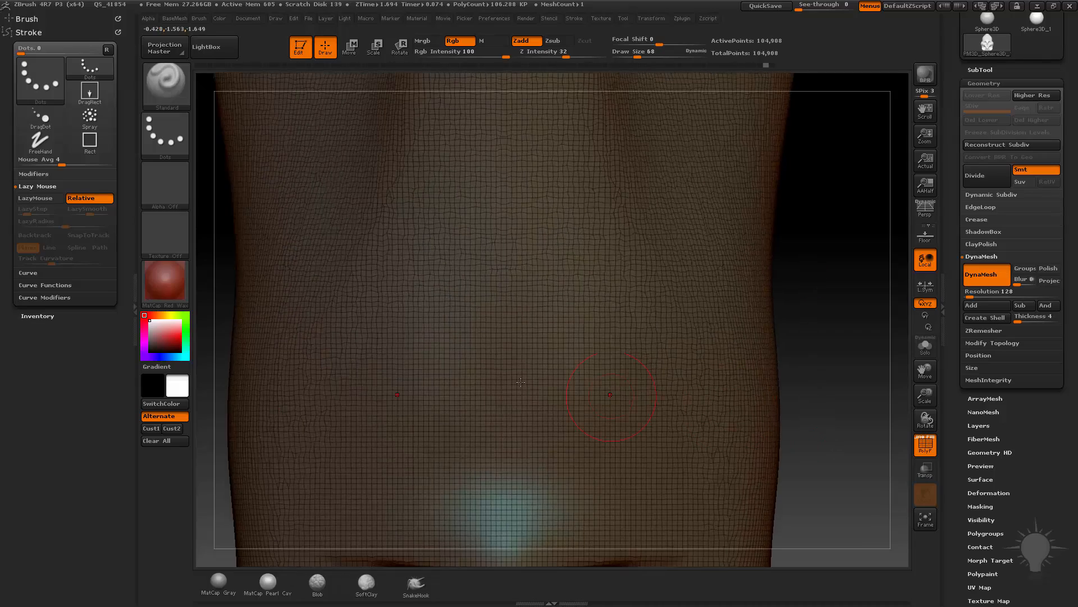
pyautogui.moveTo(608, 395); pyautogui.dragTo(763, 369)
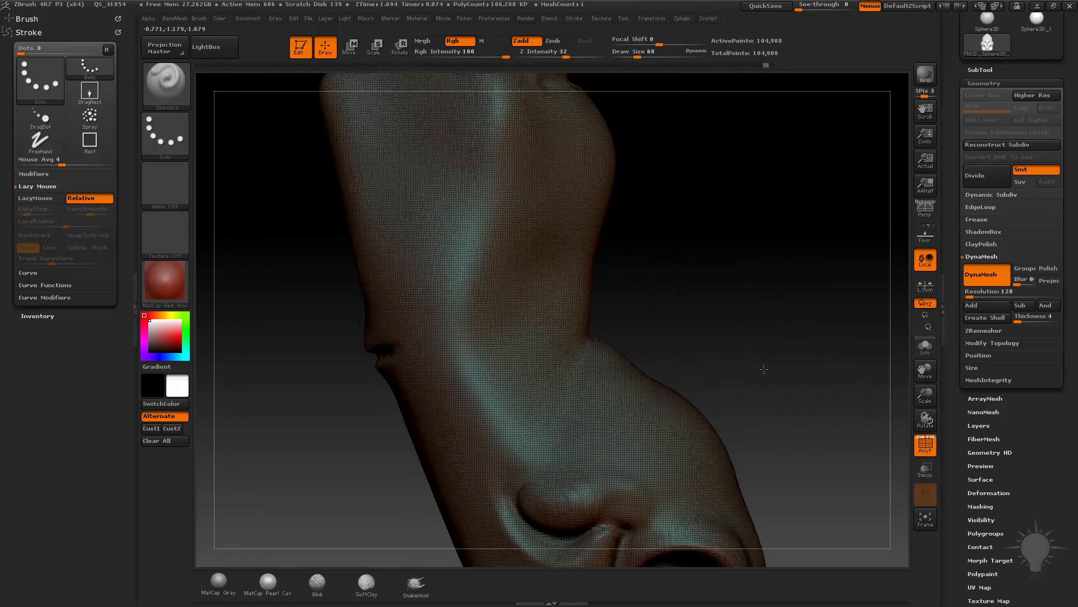
pyautogui.moveTo(764, 369); pyautogui.dragTo(791, 322)
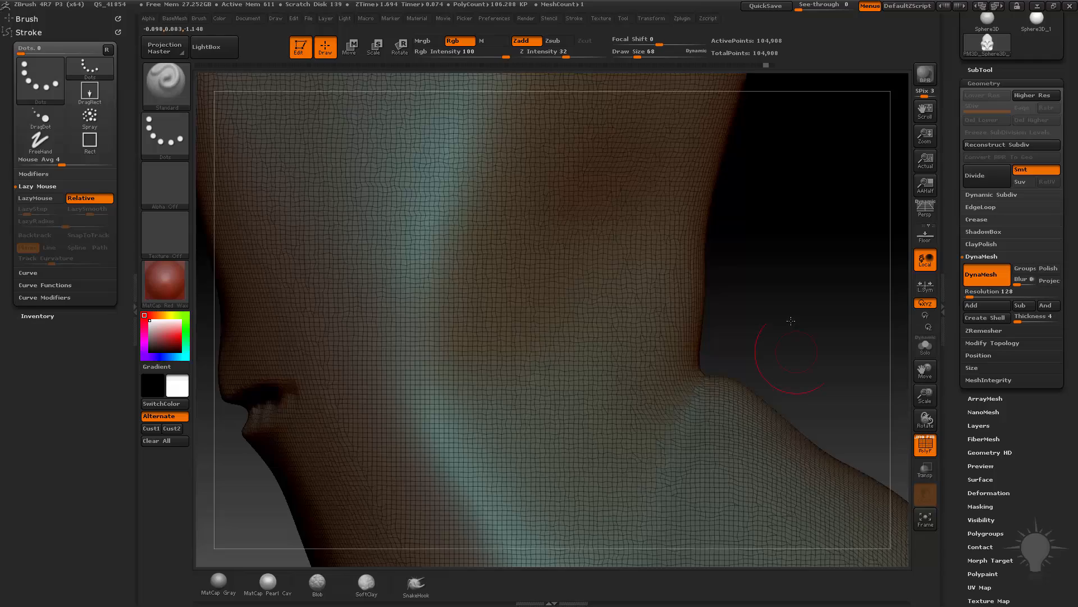
pyautogui.moveTo(791, 323); pyautogui.dragTo(781, 255)
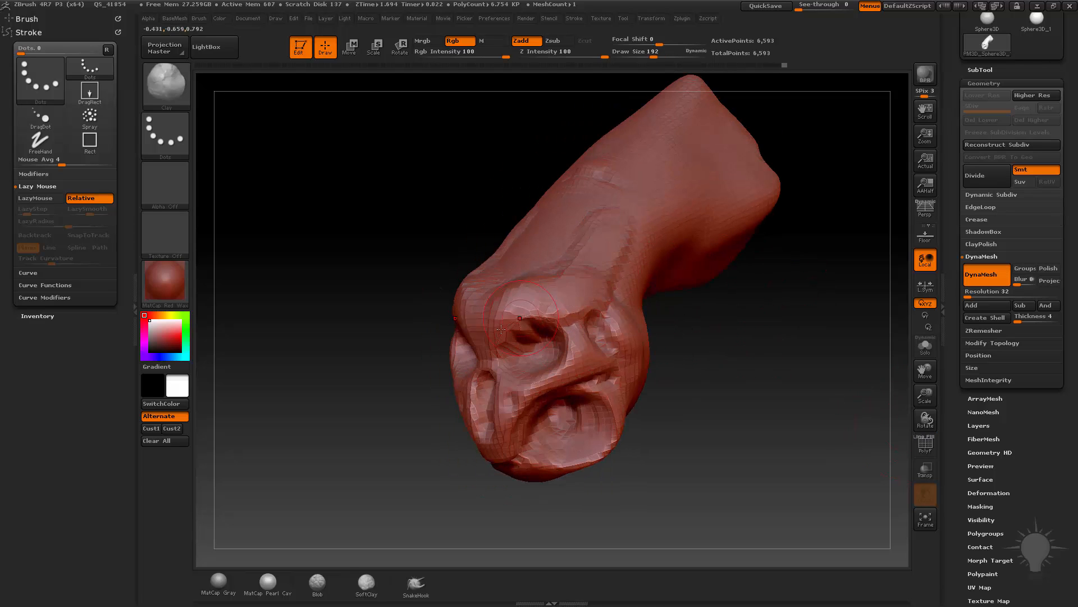
# Step: Orbit the blocky resolution-32 head between front and three-quarter views to inspect the facets
pyautogui.moveTo(502, 330); pyautogui.dragTo(520, 333)
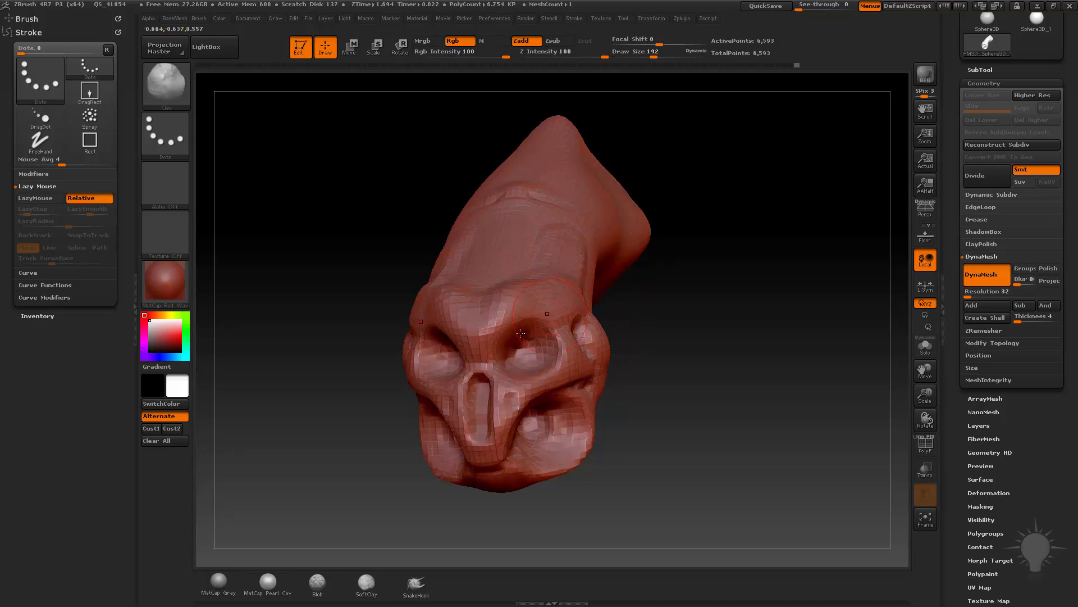
pyautogui.moveTo(520, 335); pyautogui.dragTo(712, 378)
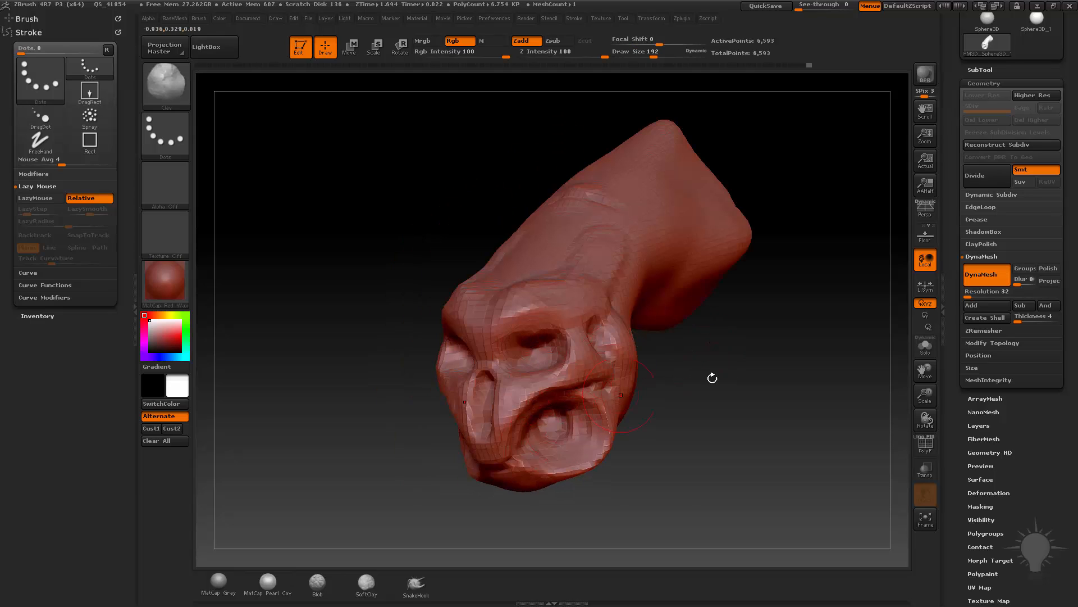
pyautogui.moveTo(712, 378); pyautogui.dragTo(598, 557)
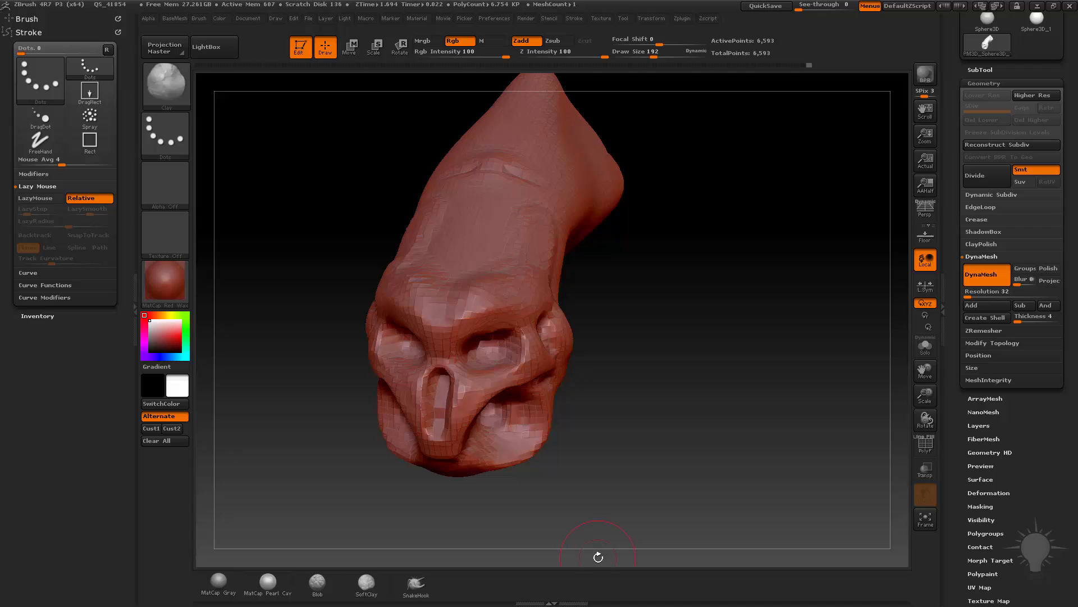
pyautogui.moveTo(677, 577)
pyautogui.write('64')
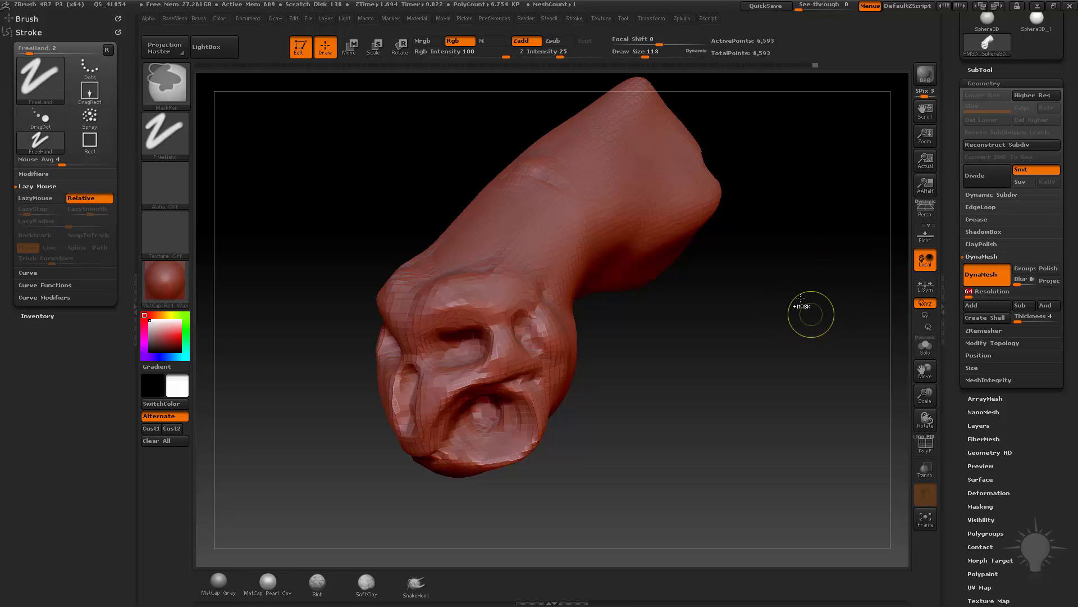
# Step: Remesh the head at DynaMesh resolution 64 and orbit it to compare against the 32 result
pyautogui.click(924, 445)
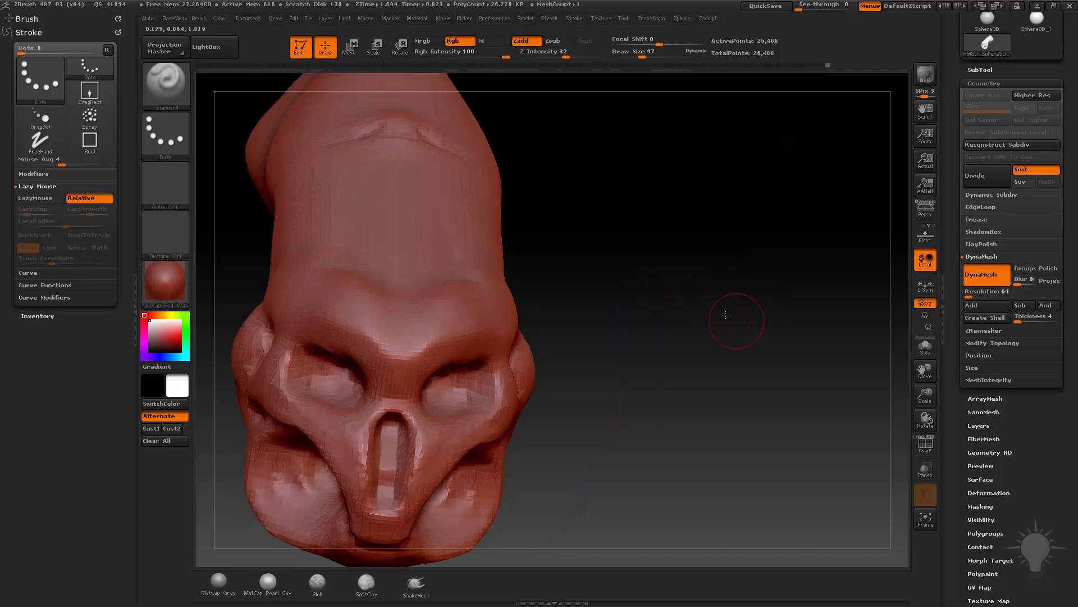
pyautogui.moveTo(735, 314); pyautogui.dragTo(482, 318)
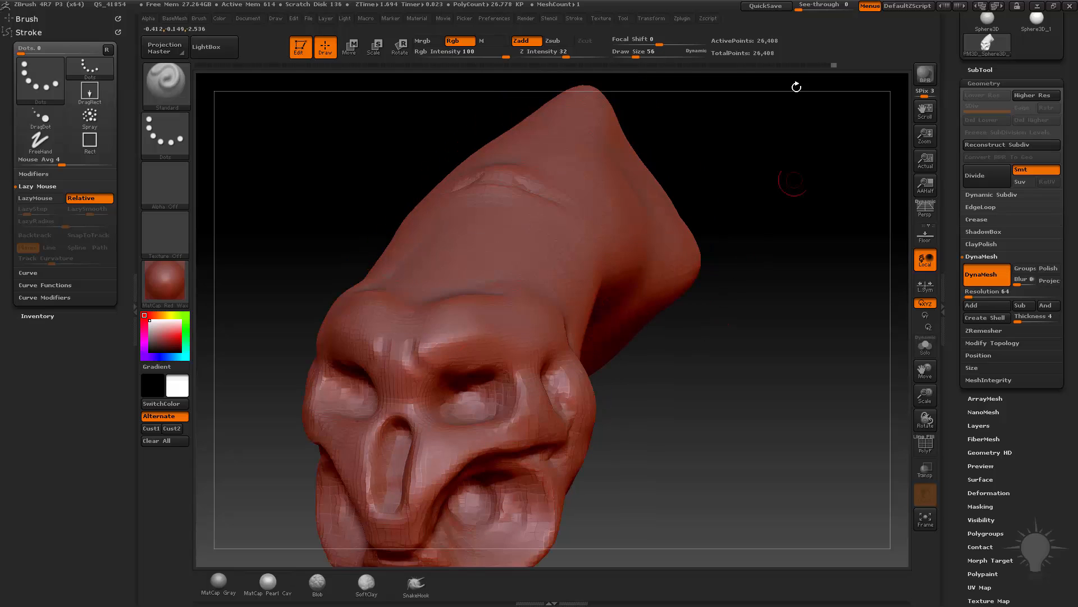
pyautogui.click(1011, 291)
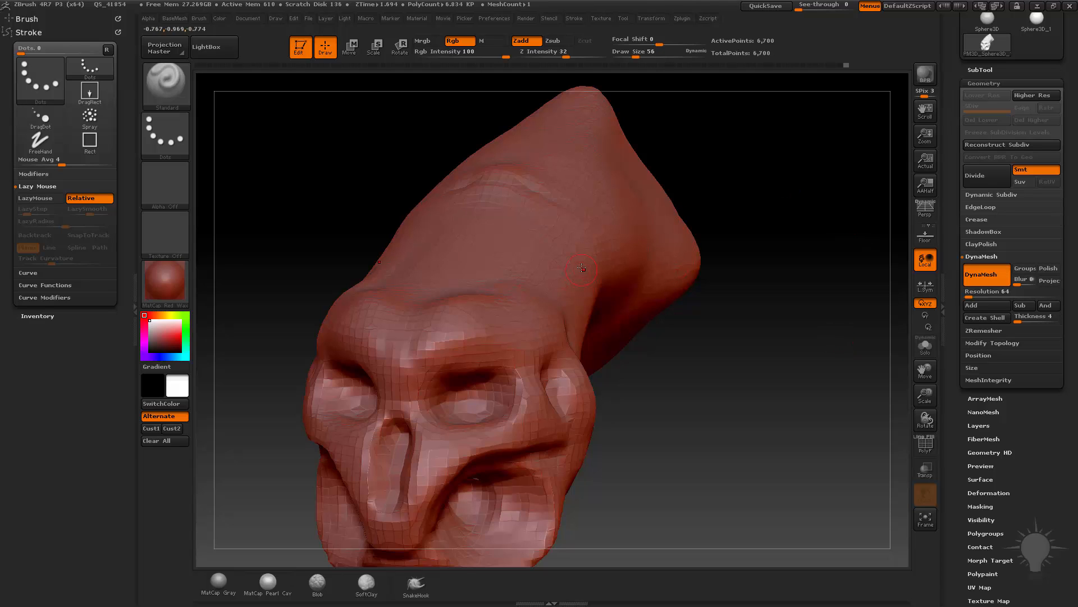
pyautogui.moveTo(603, 232)
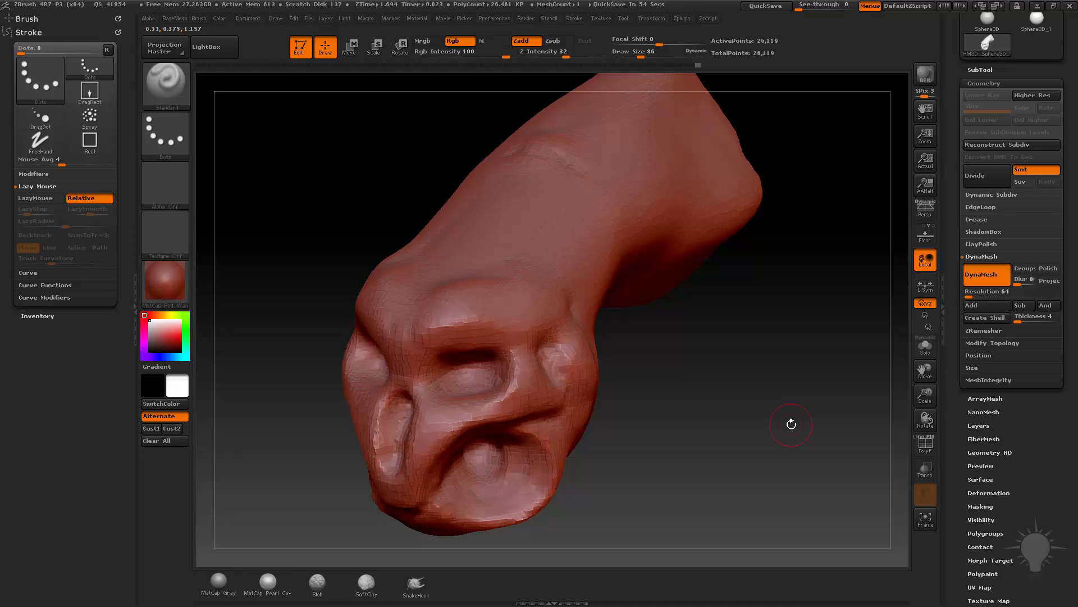
# Step: Orbit and zoom in on the remeshed head's eye and brow area
pyautogui.moveTo(791, 423); pyautogui.dragTo(802, 366)
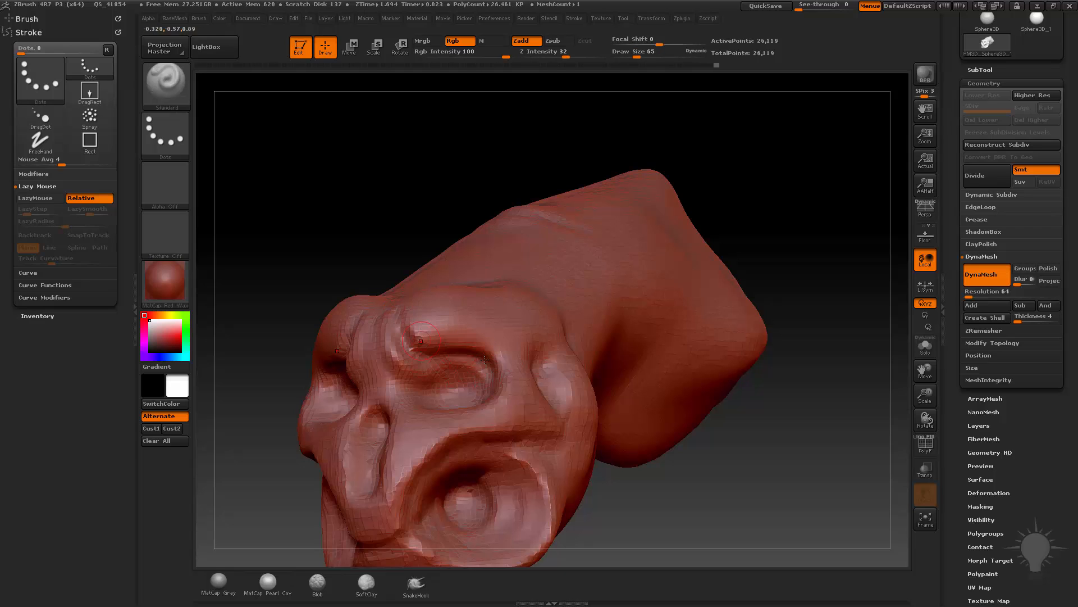
pyautogui.moveTo(485, 357); pyautogui.dragTo(756, 389)
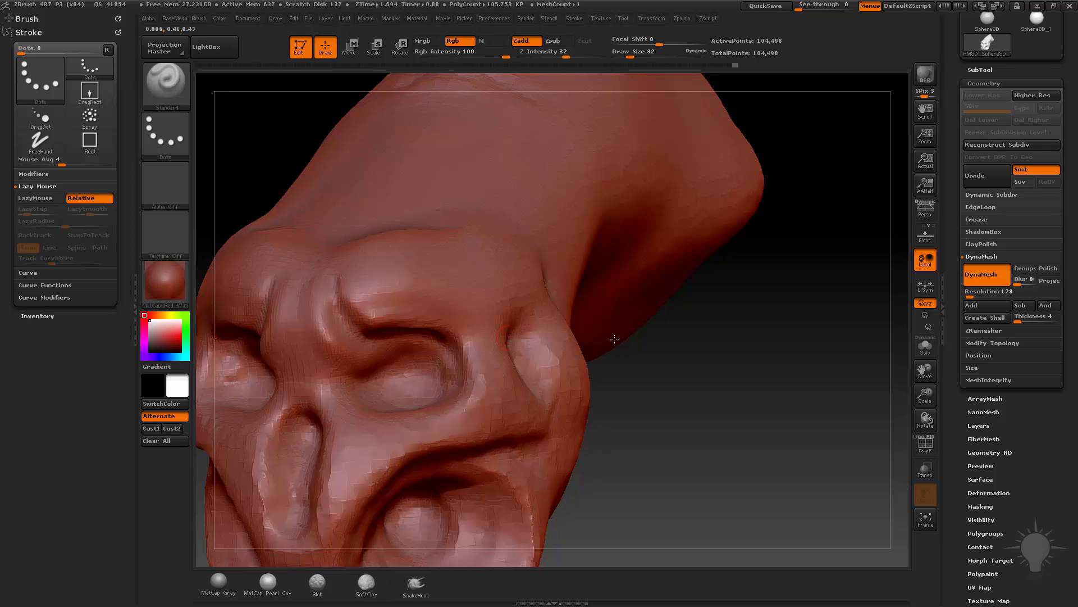
# Step: Refine and deepen the brow crease above the eye with the Standard brush, turning the head to check it
pyautogui.moveTo(616, 338); pyautogui.dragTo(801, 288)
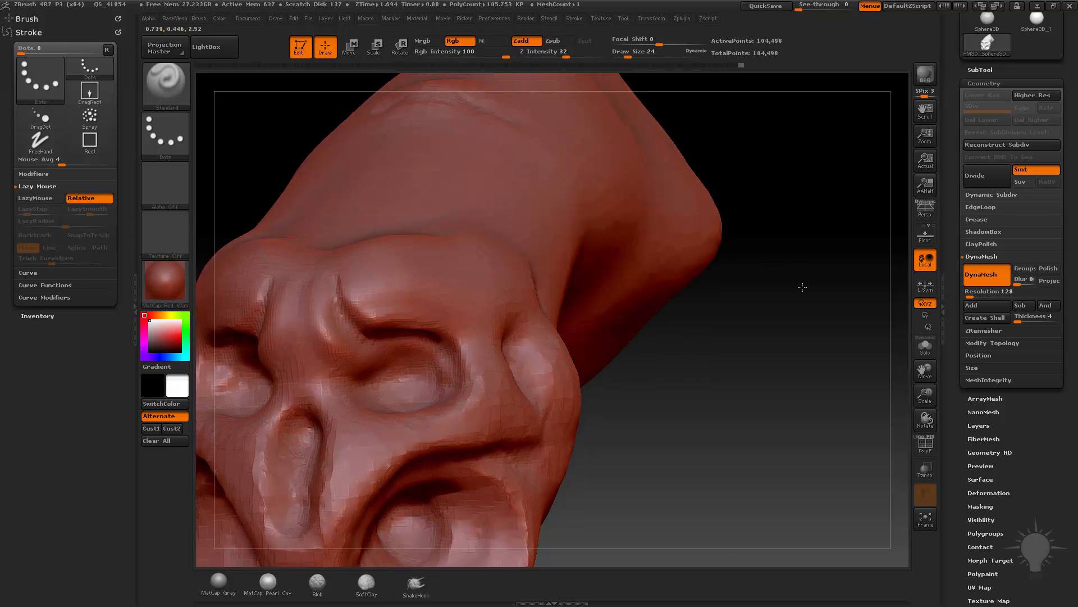
pyautogui.moveTo(802, 287); pyautogui.dragTo(372, 350)
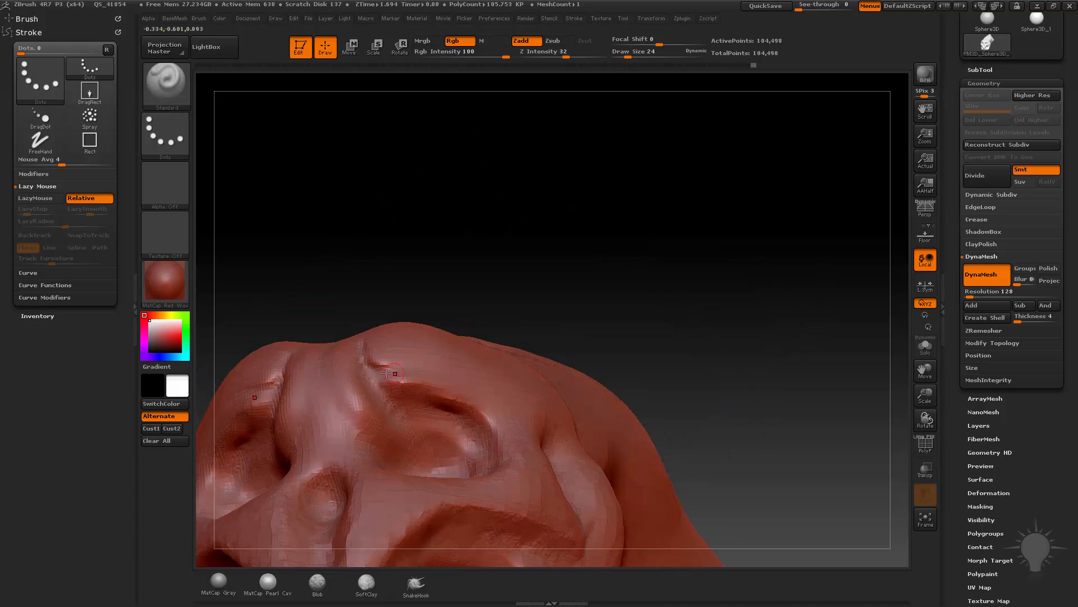
pyautogui.moveTo(392, 371); pyautogui.dragTo(616, 268)
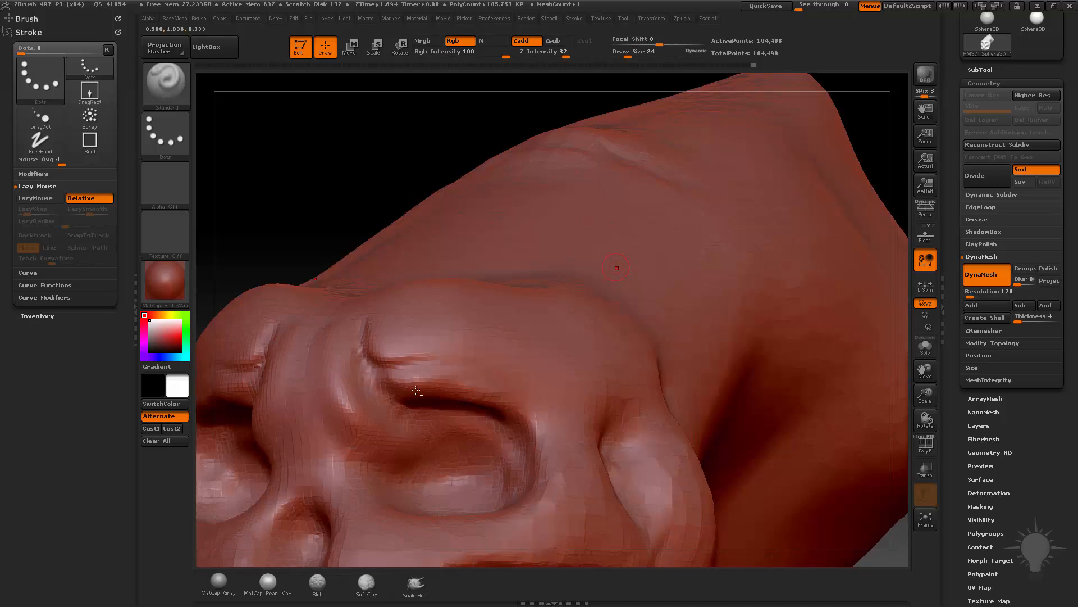
pyautogui.moveTo(616, 268); pyautogui.dragTo(447, 400)
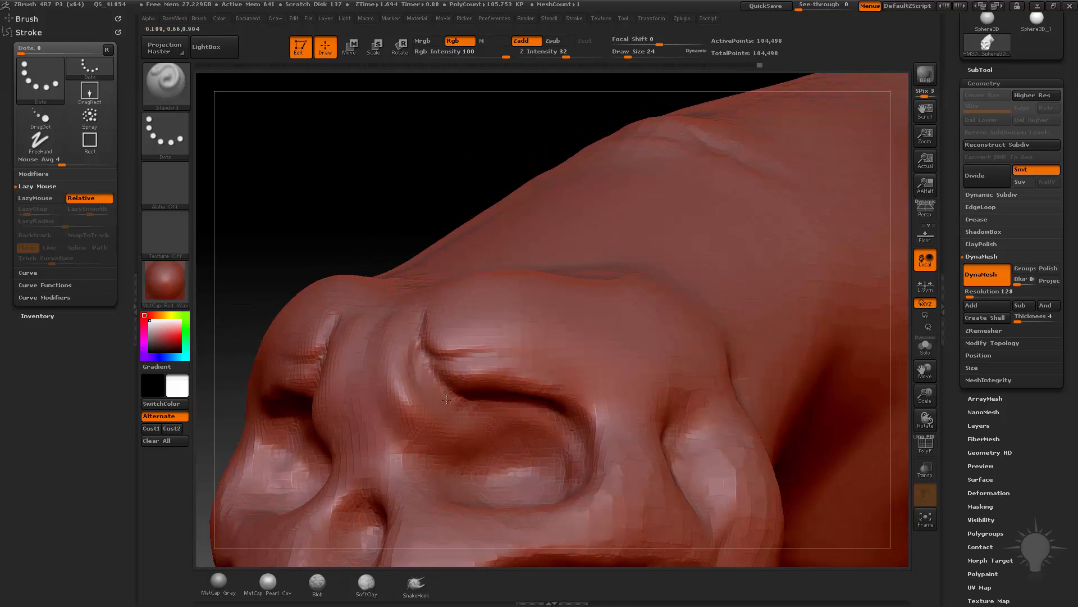